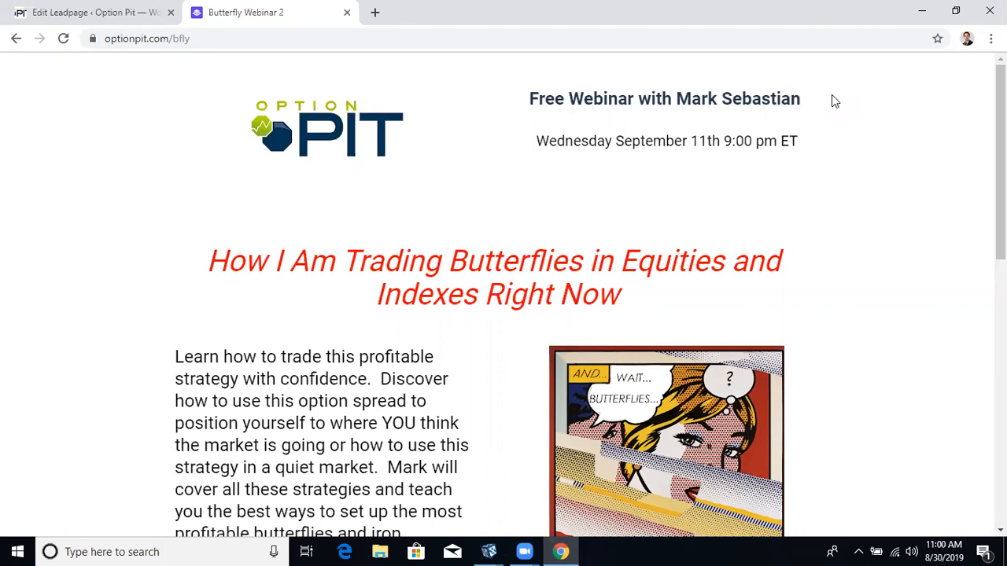
Scroll the VIX option chain down to the Sep18 expiry strikes
scroll("down", 3)
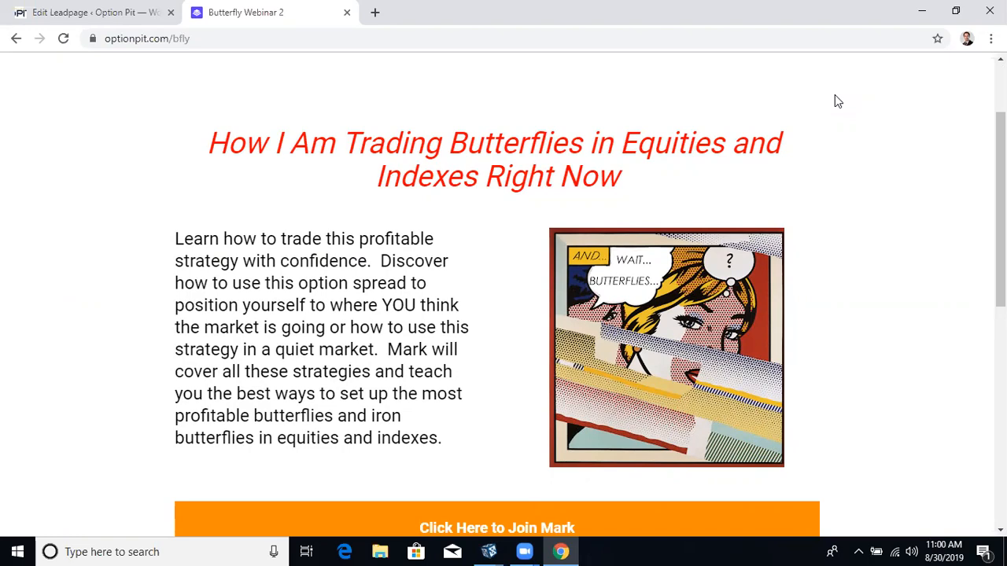
scroll("down", 3)
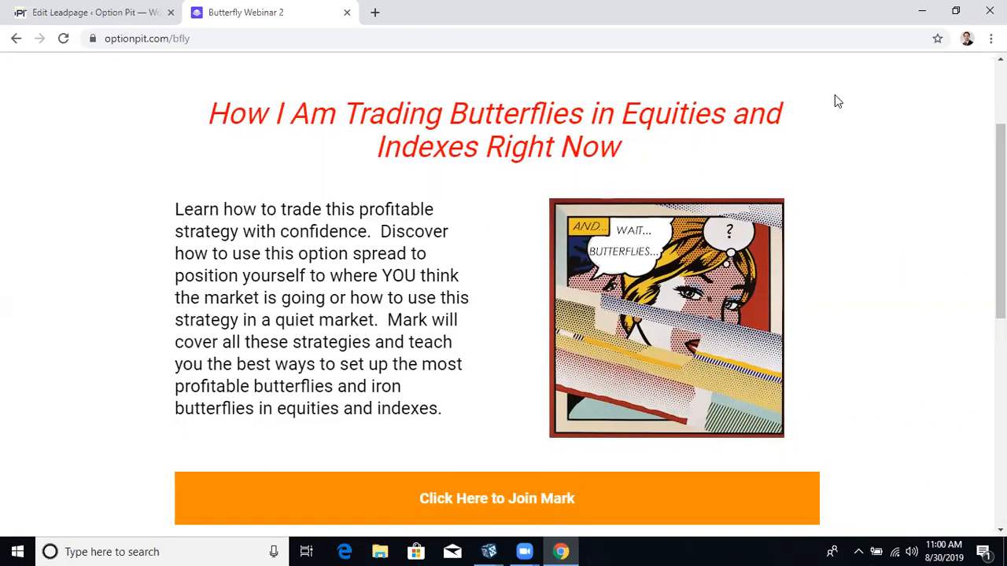
scroll("down", 3)
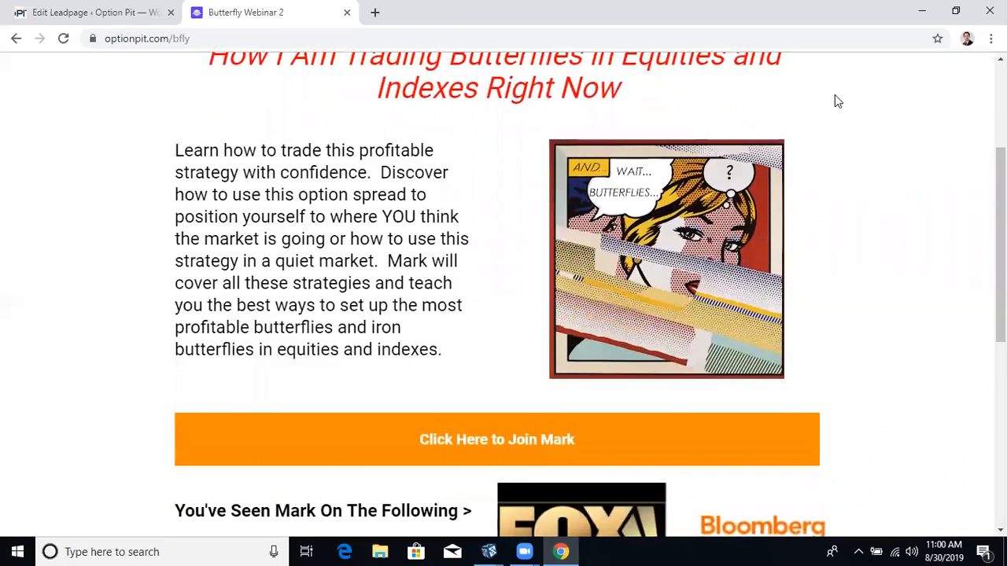
scroll("up", 3)
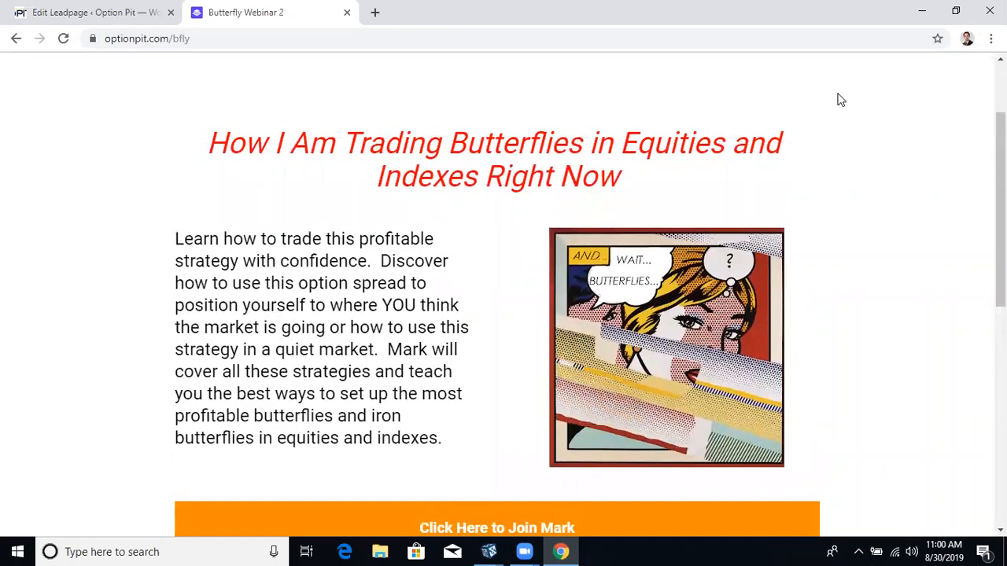
scroll("down", 3)
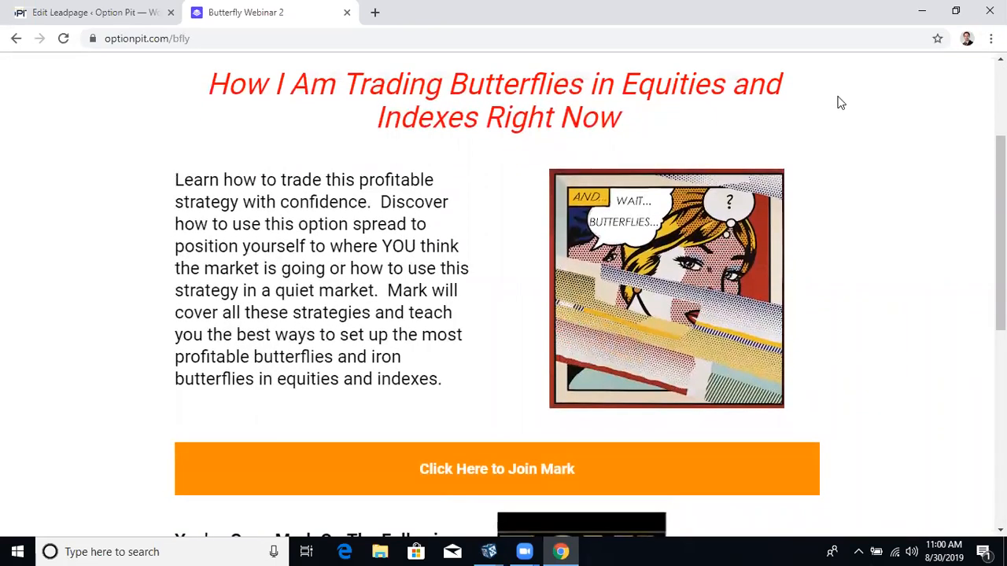
mouse_move(747, 315)
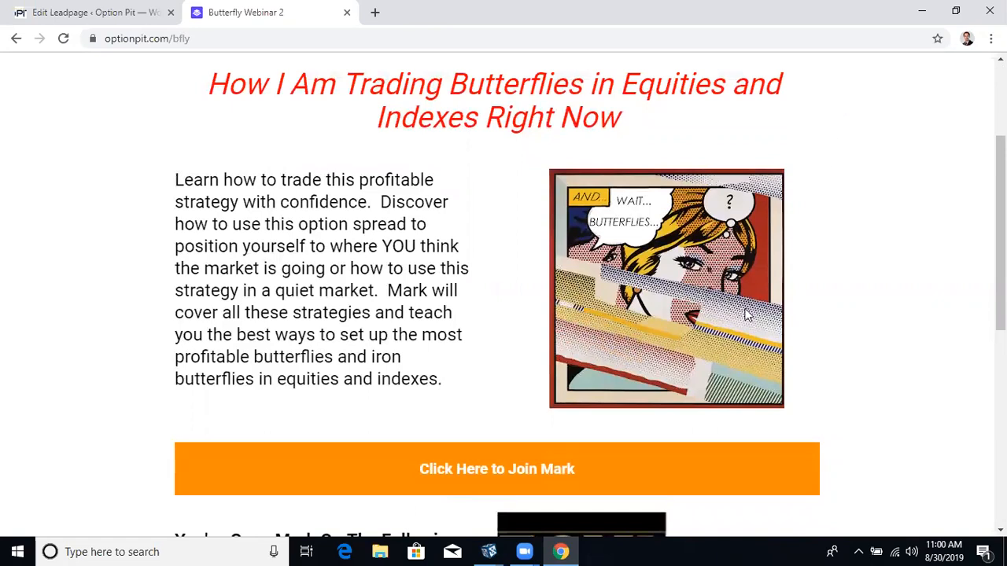
mouse_move(601, 32)
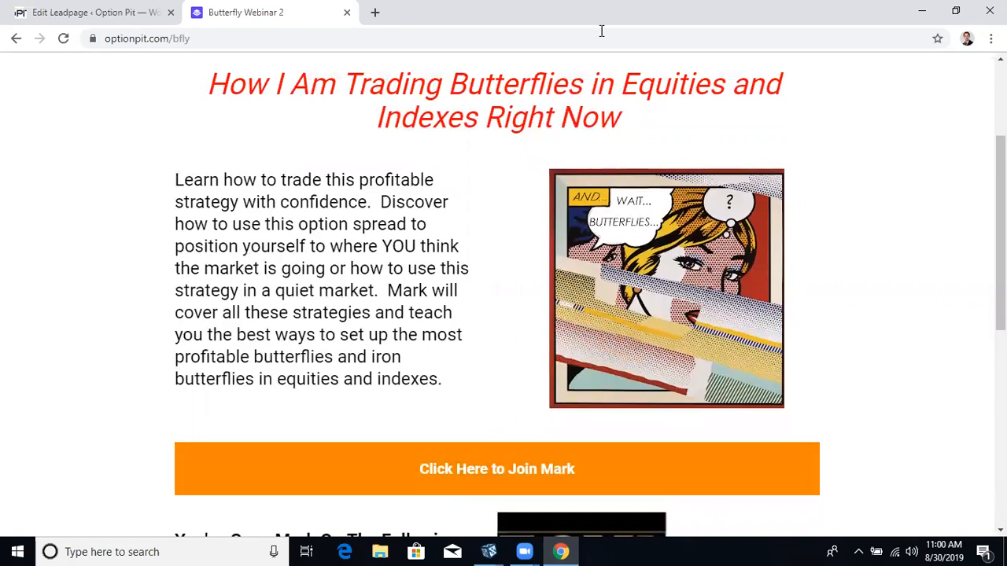
mouse_move(592, 157)
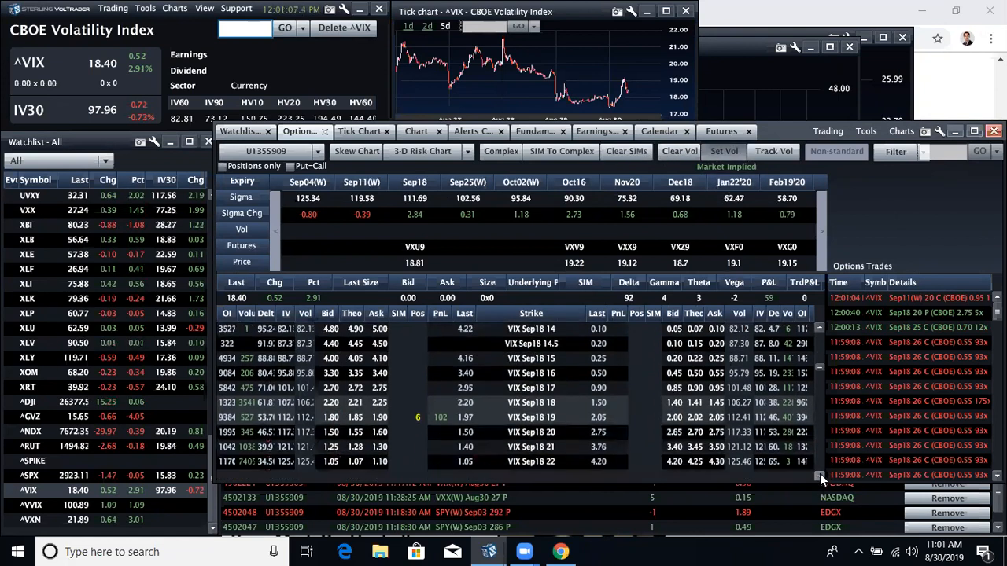
scroll("down", 3)
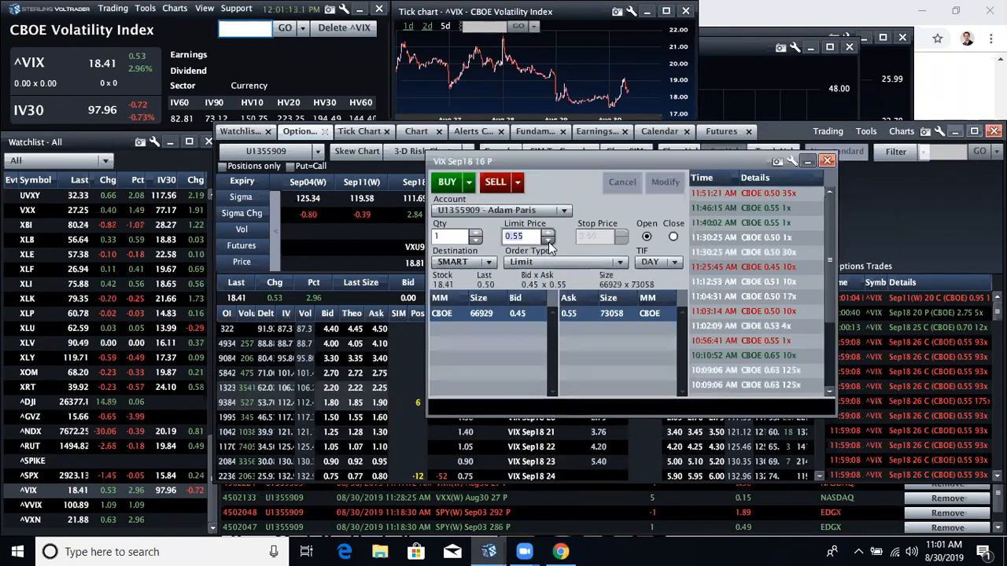
Buy one VIX Sep18 16 put at 0.50 limit, close the ticket, dismiss the fill notice
left_click(446, 182)
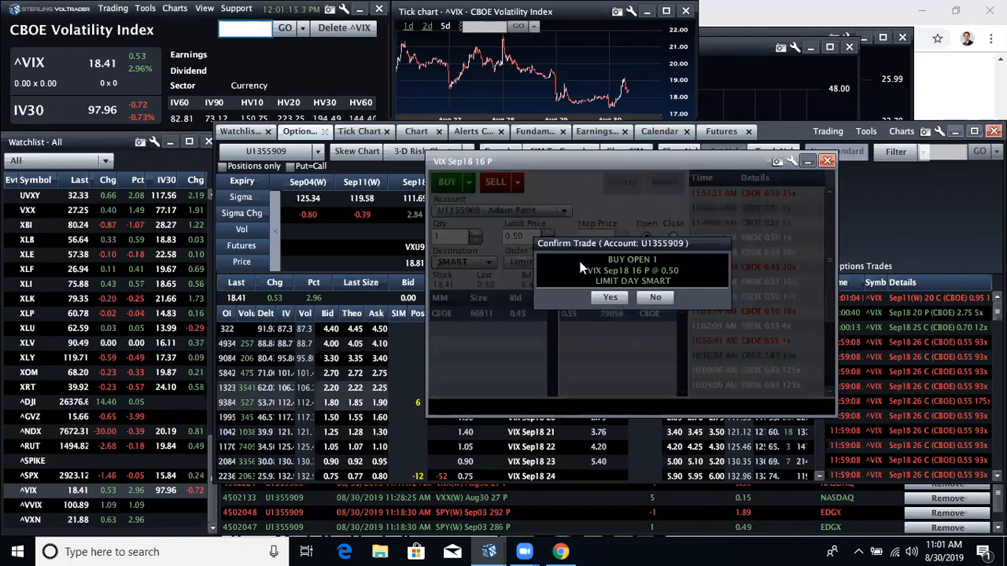
left_click(609, 298)
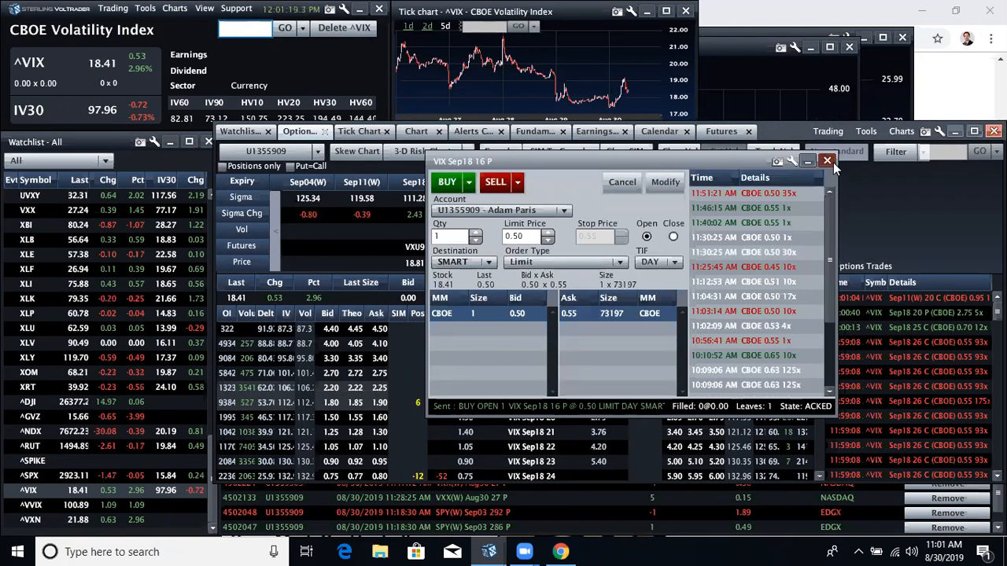
left_click(827, 161)
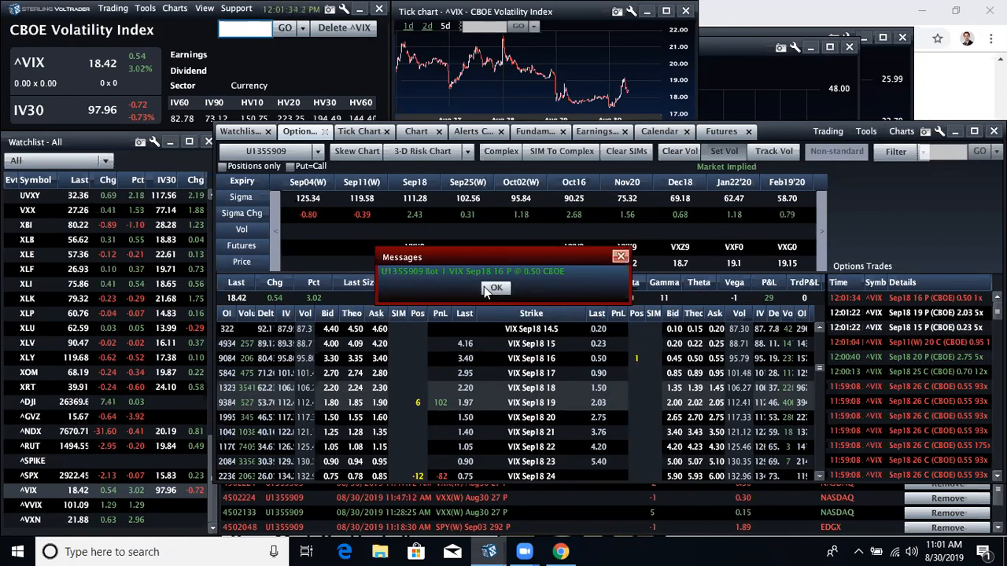
left_click(495, 288)
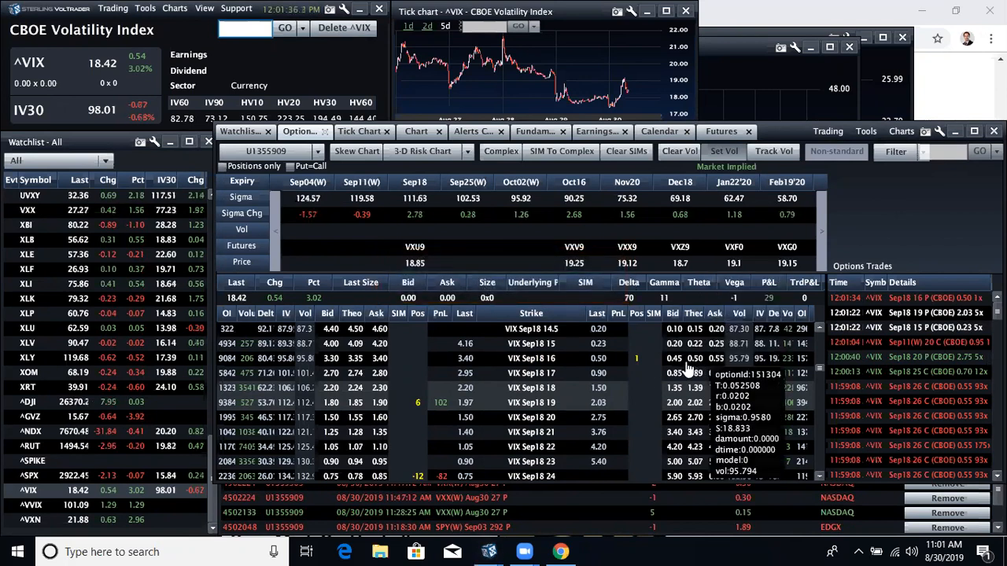